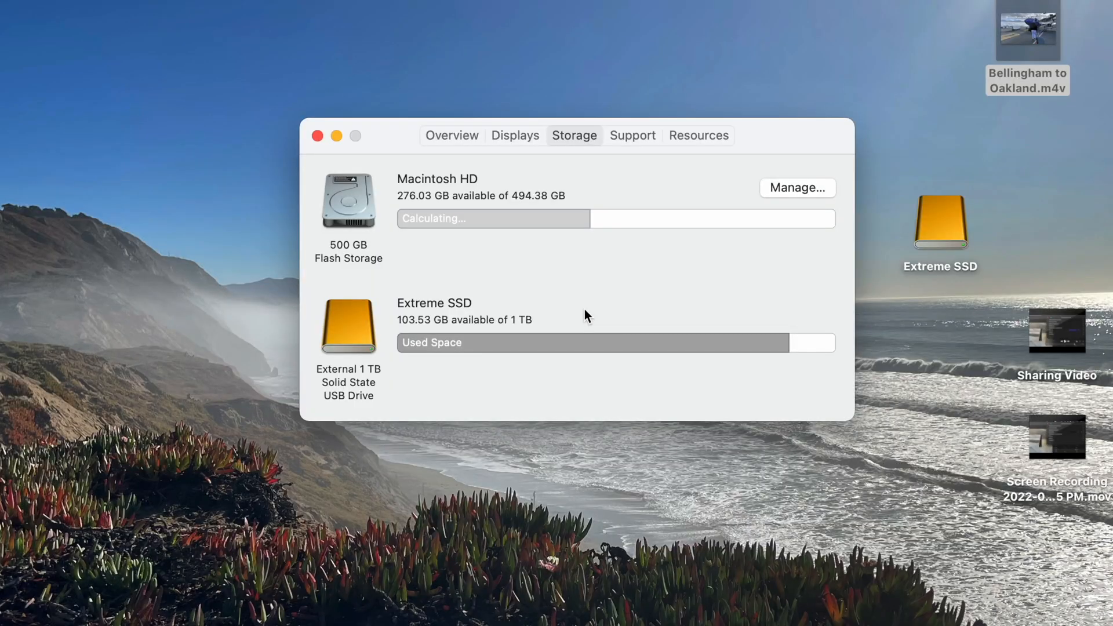
pyautogui.moveTo(438, 363)
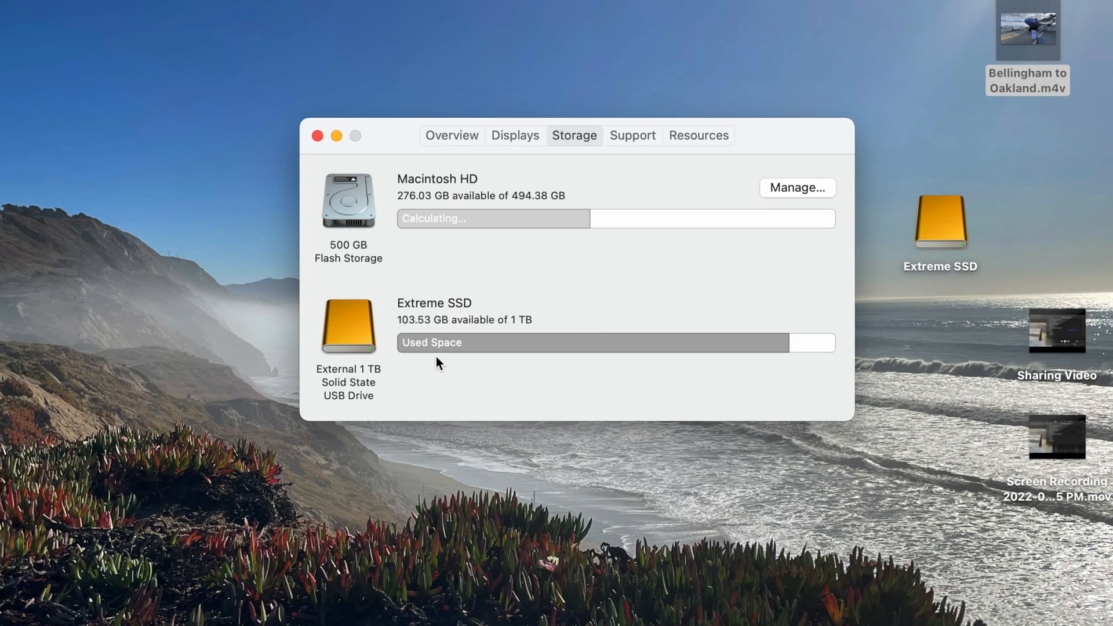
pyautogui.moveTo(608, 262)
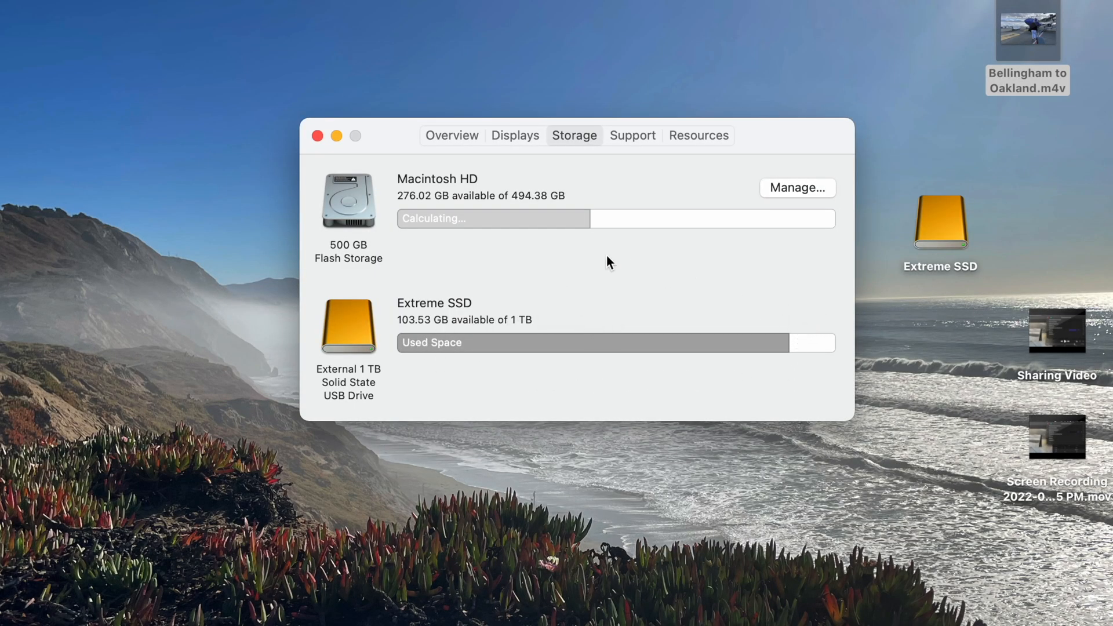
pyautogui.moveTo(812, 384)
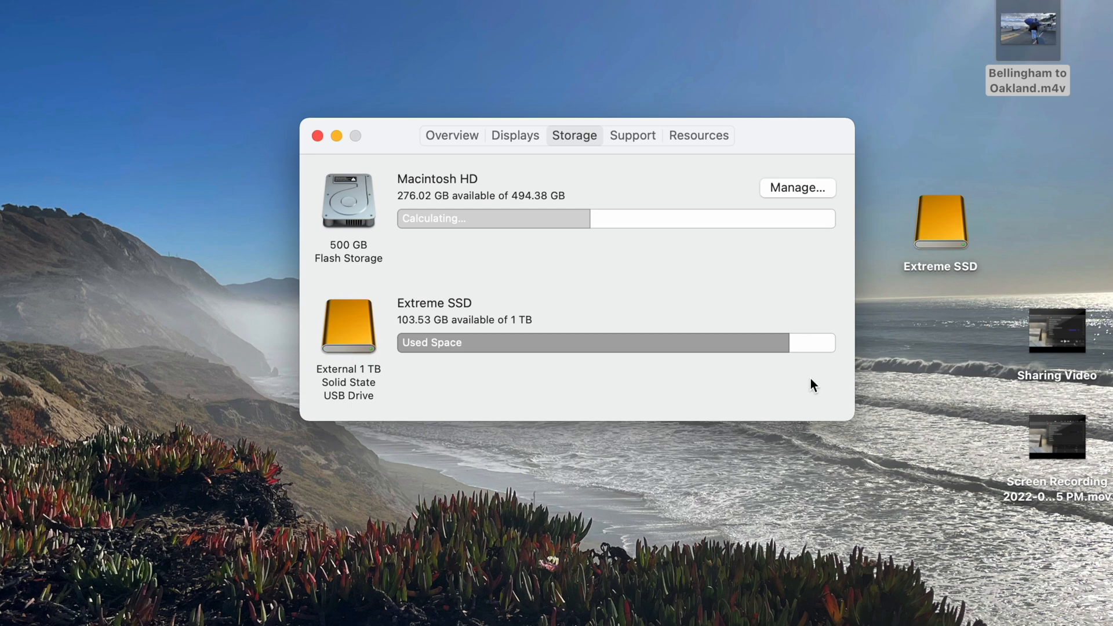